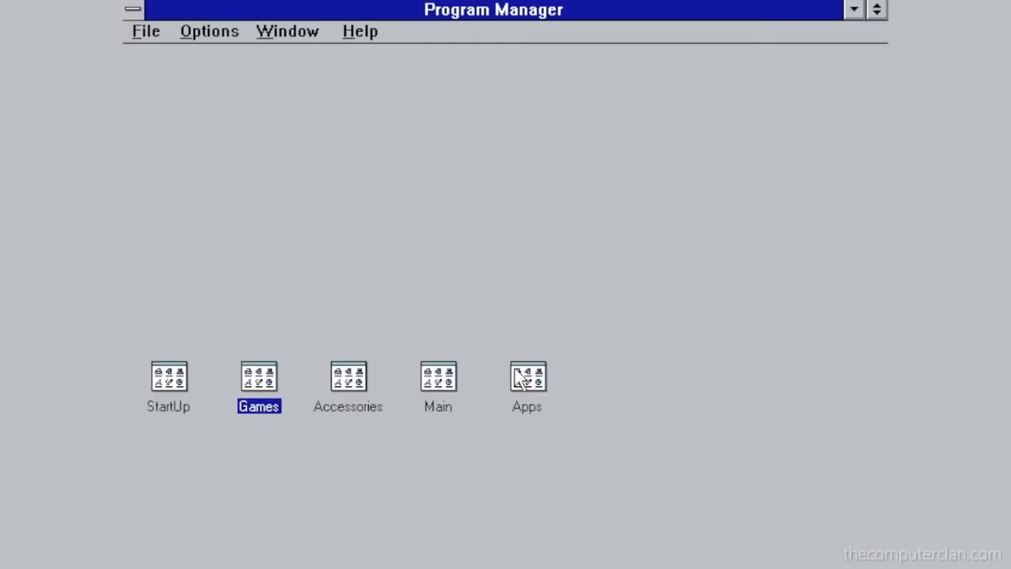
Start the Windows Tutorial and continue to the page explaining Program Manager groups
double_click(526, 377)
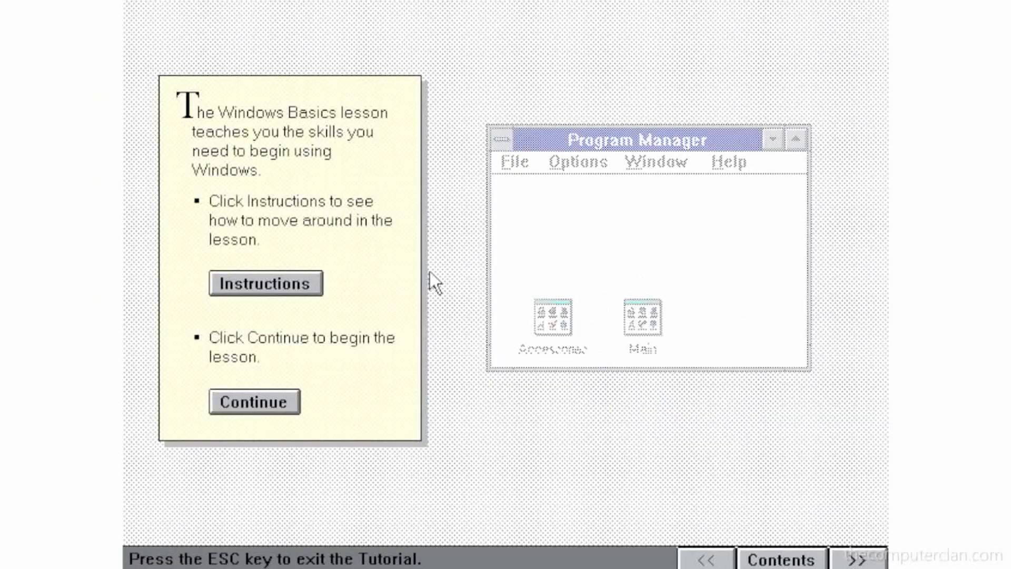
left_click(254, 400)
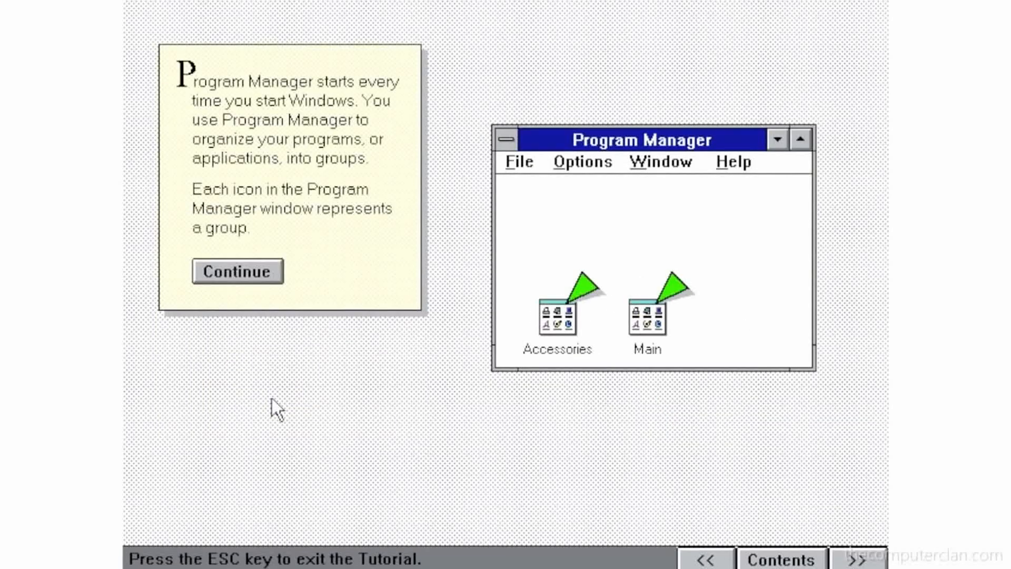
left_click(237, 270)
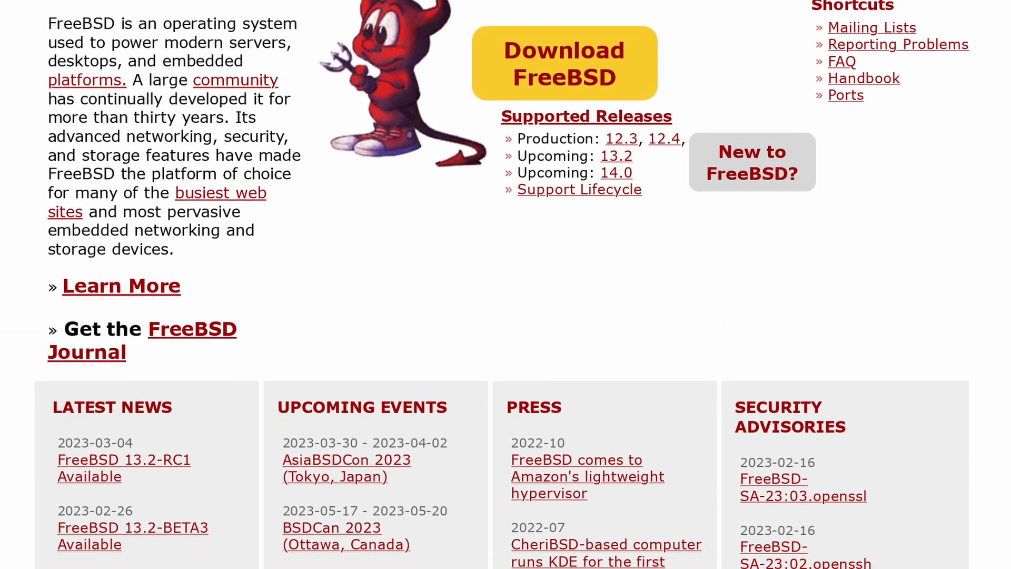
Scroll the FreeBSD homepage down to the Latest News, Events and Security Advisories panels
scroll("down", 3)
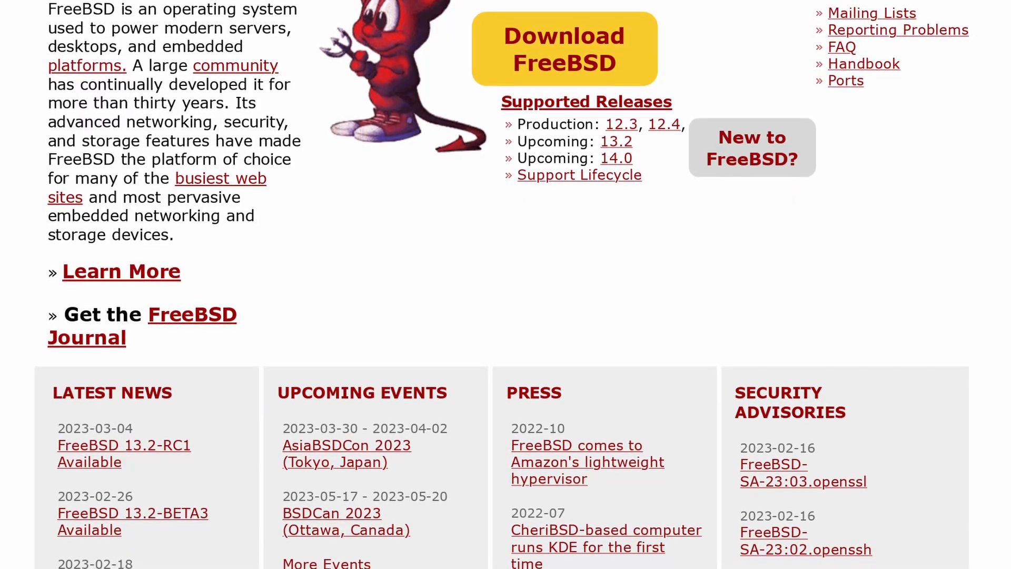
scroll("down", 3)
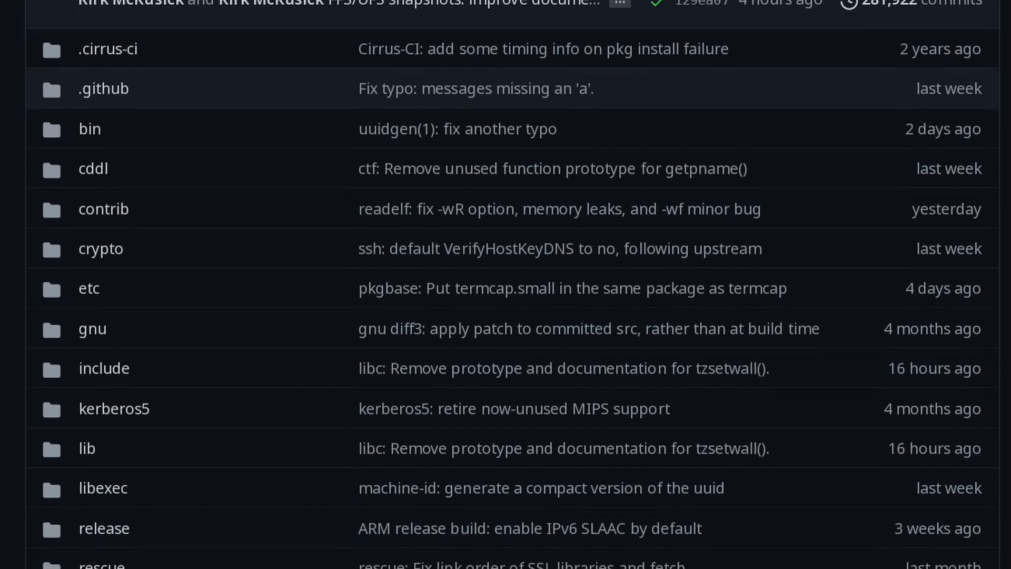
Scroll past the repository folders to root files like COPYRIGHT, MAINTAINERS and Makefile
scroll("down", 3)
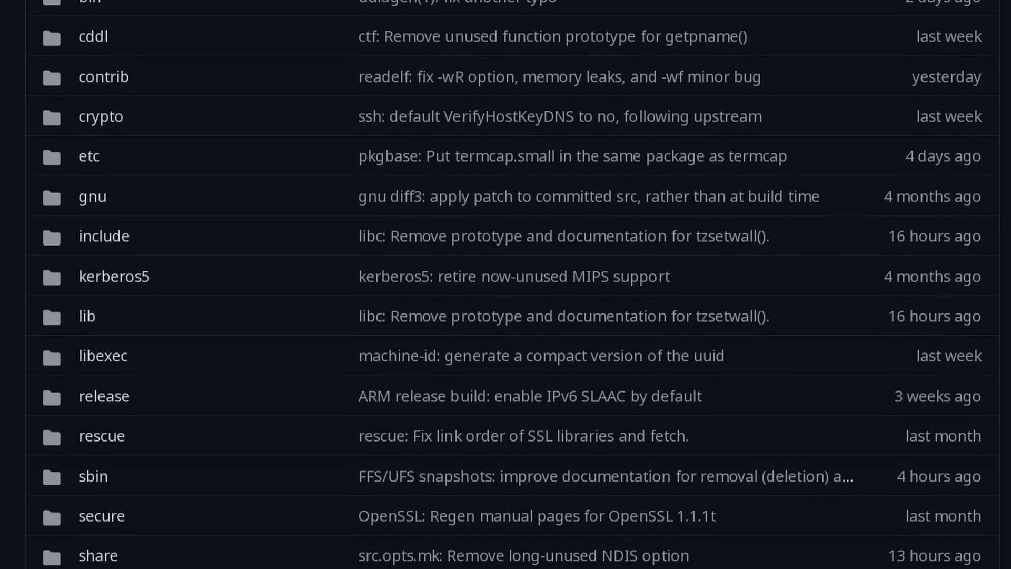
scroll("down", 3)
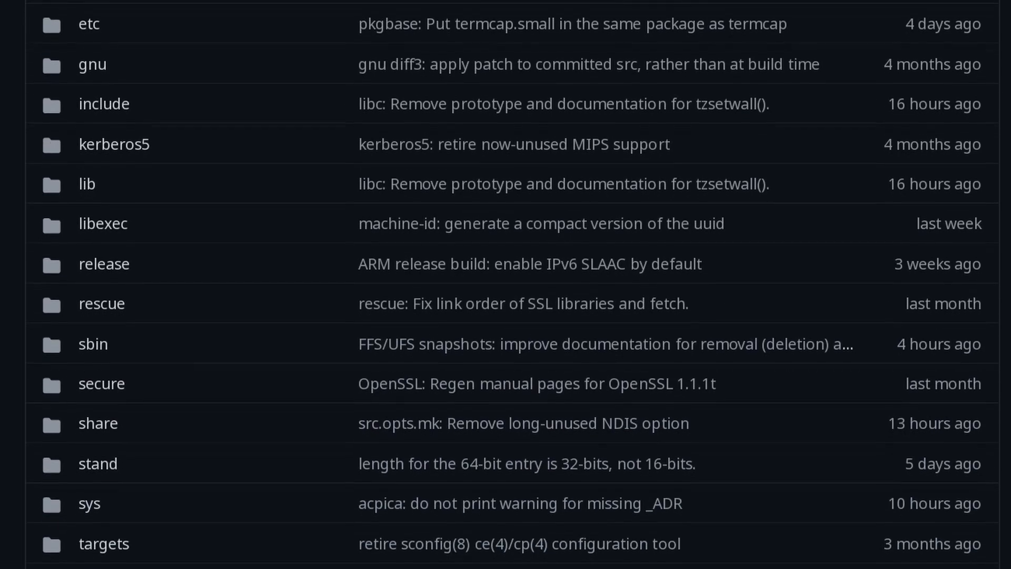
scroll("down", 3)
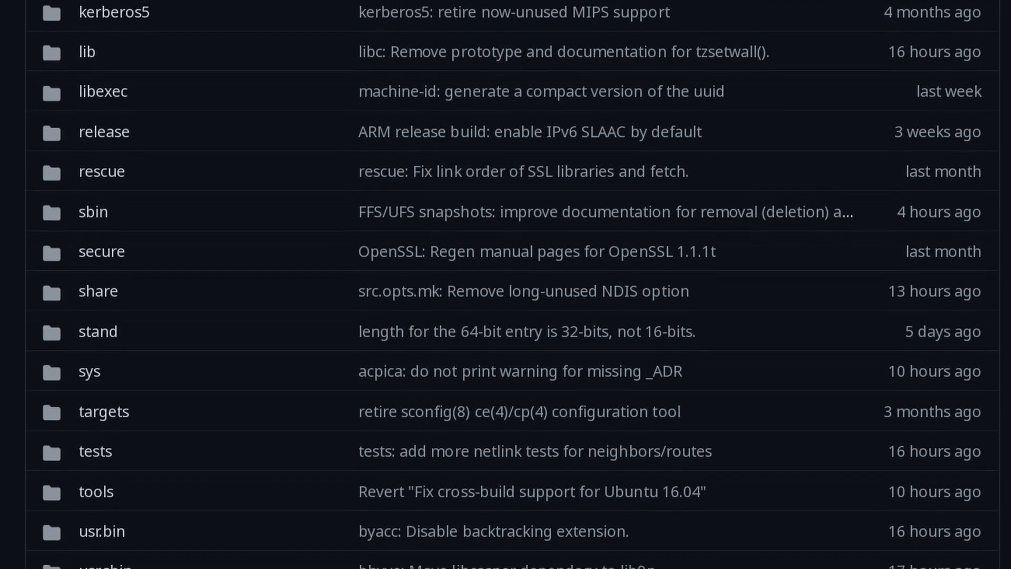
scroll("down", 3)
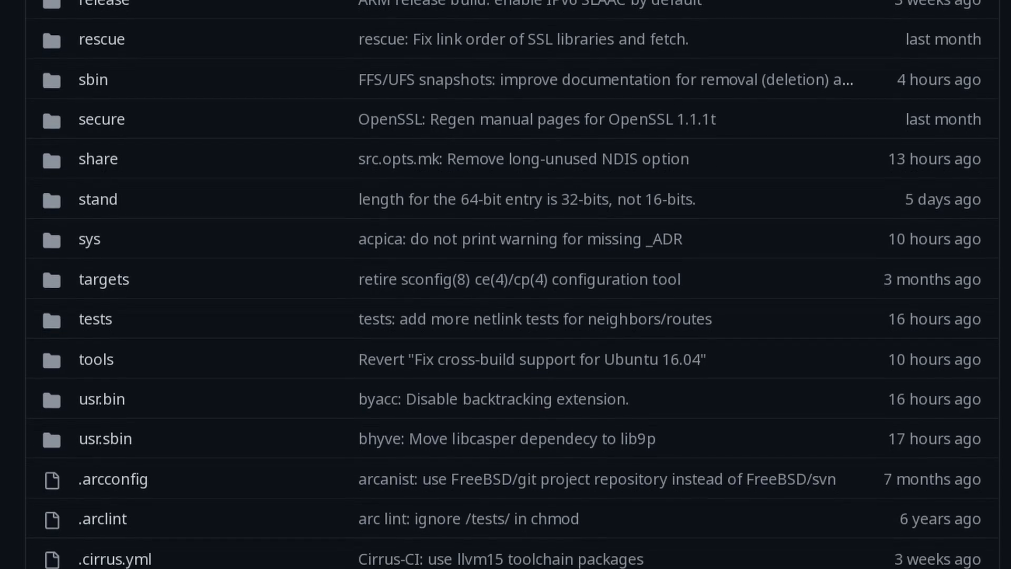
scroll("down", 3)
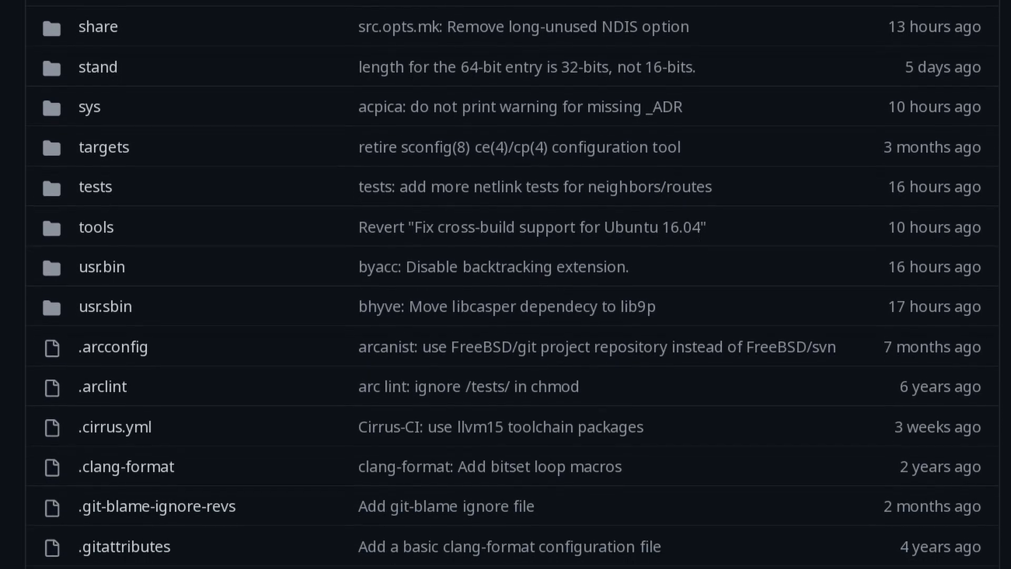
scroll("down", 3)
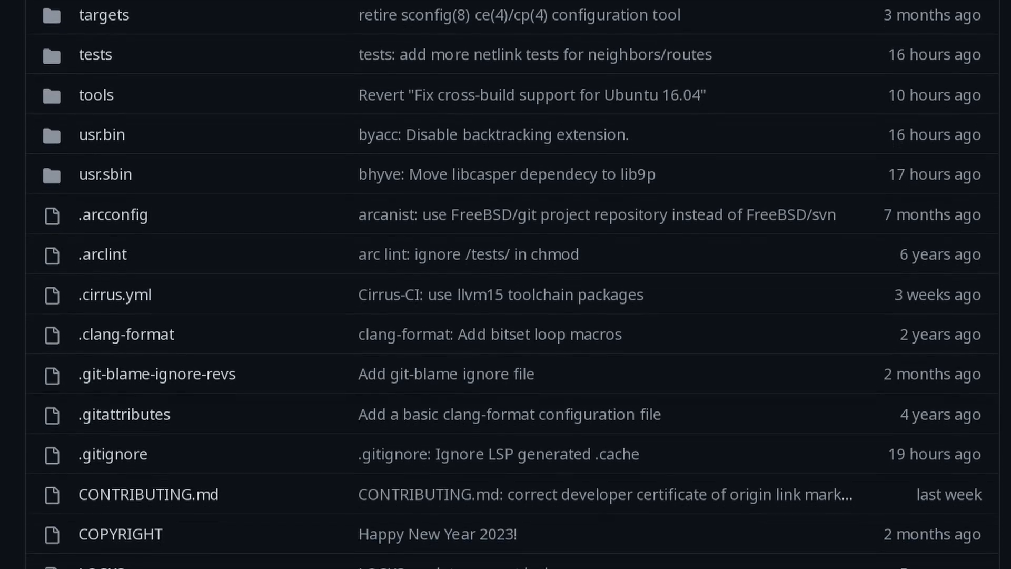
scroll("down", 3)
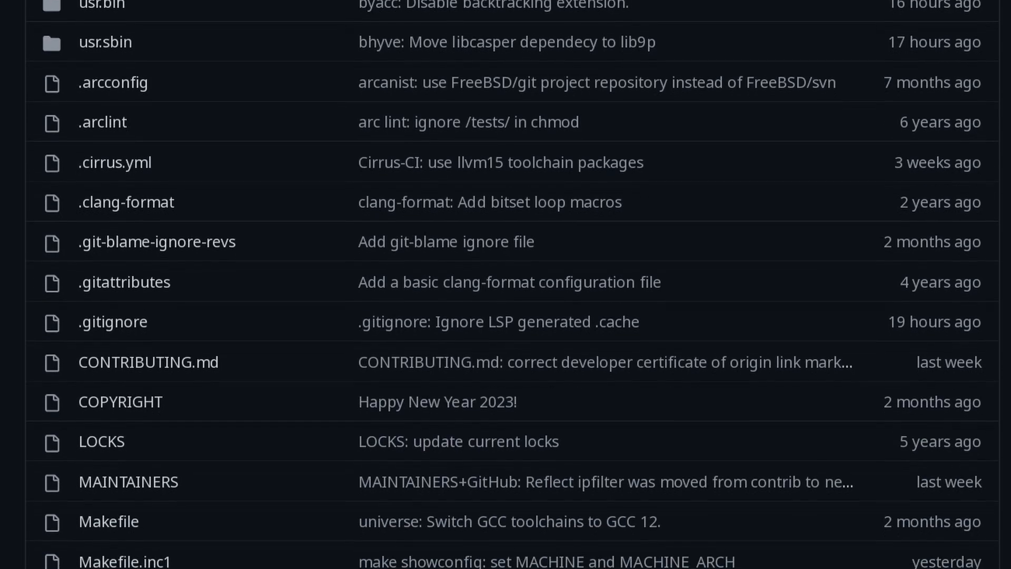
scroll("down", 3)
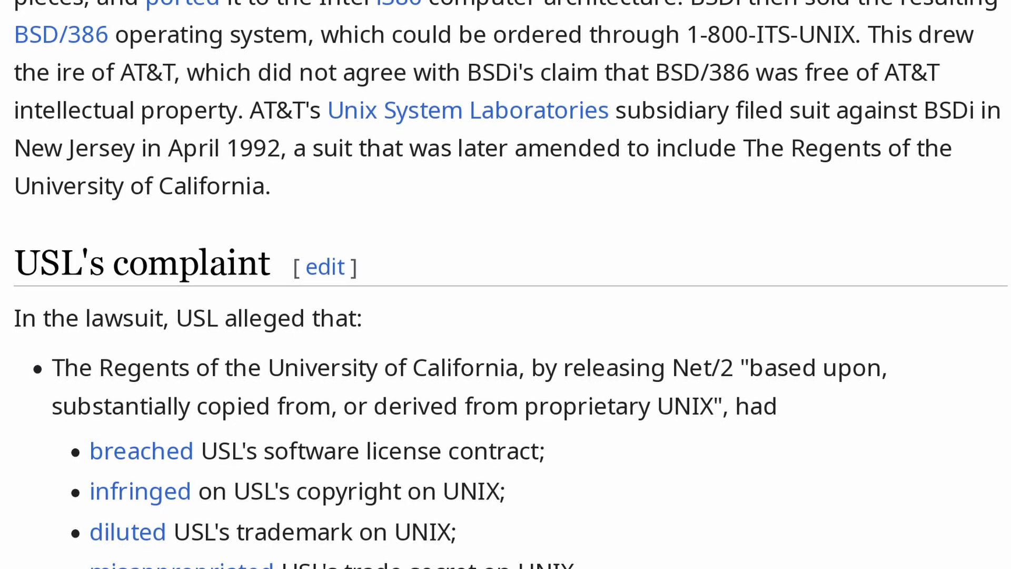
Scroll down to the 'USL's complaint' heading and its list of allegations
scroll("down", 3)
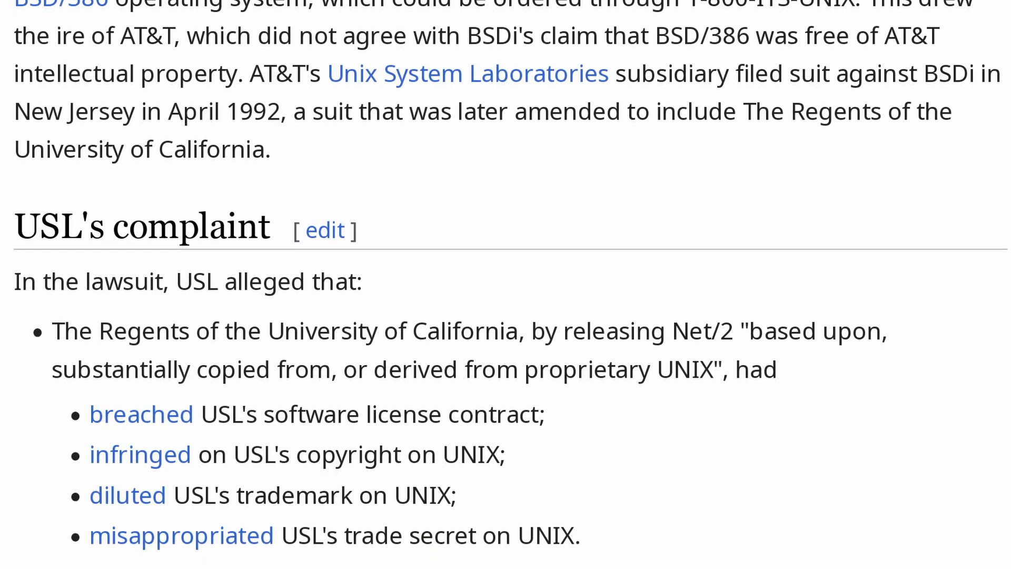
scroll("down", 3)
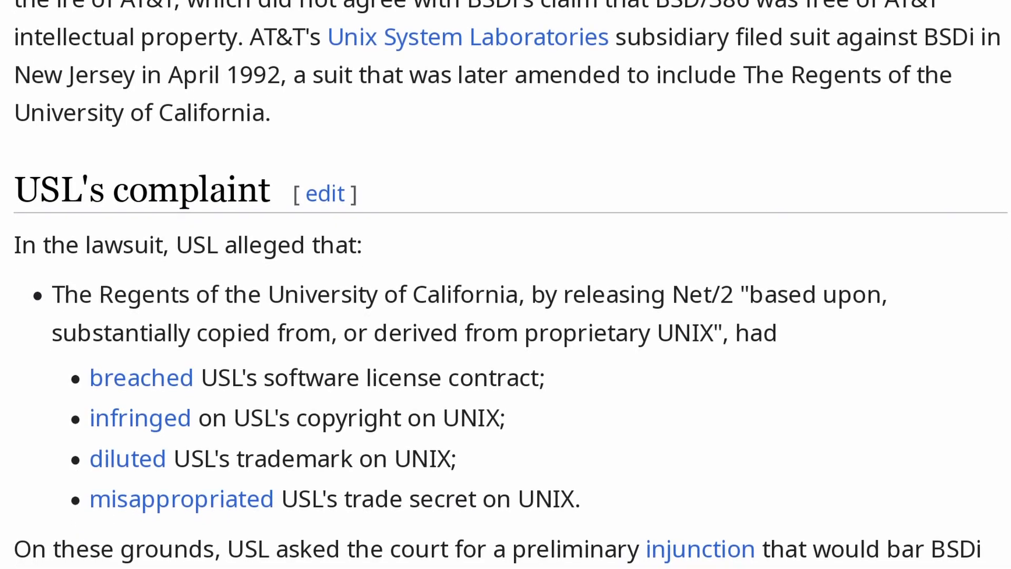
scroll("down", 3)
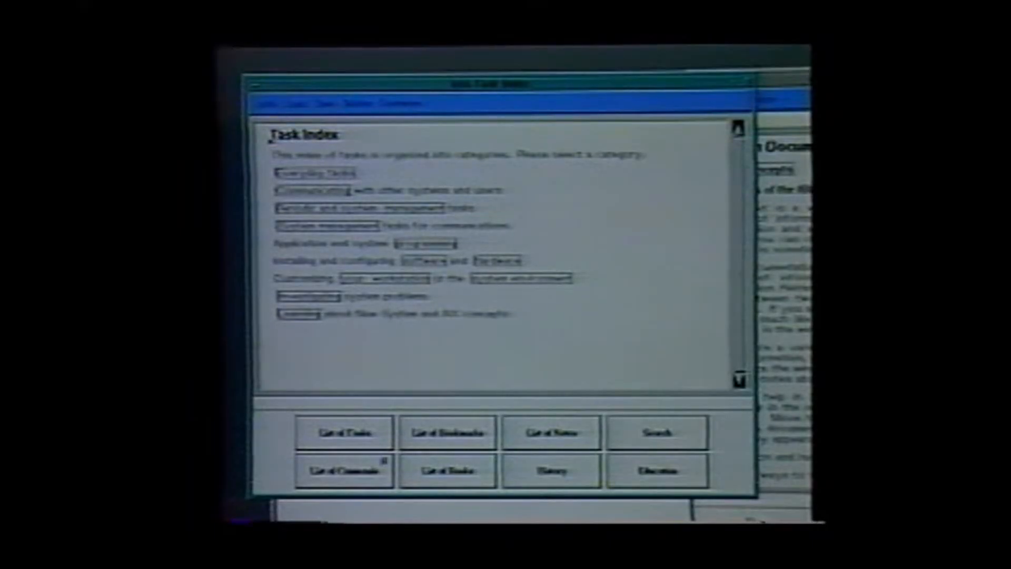
Open 'List of Commands' in the help viewer, then the alphabetical command list
left_click(343, 470)
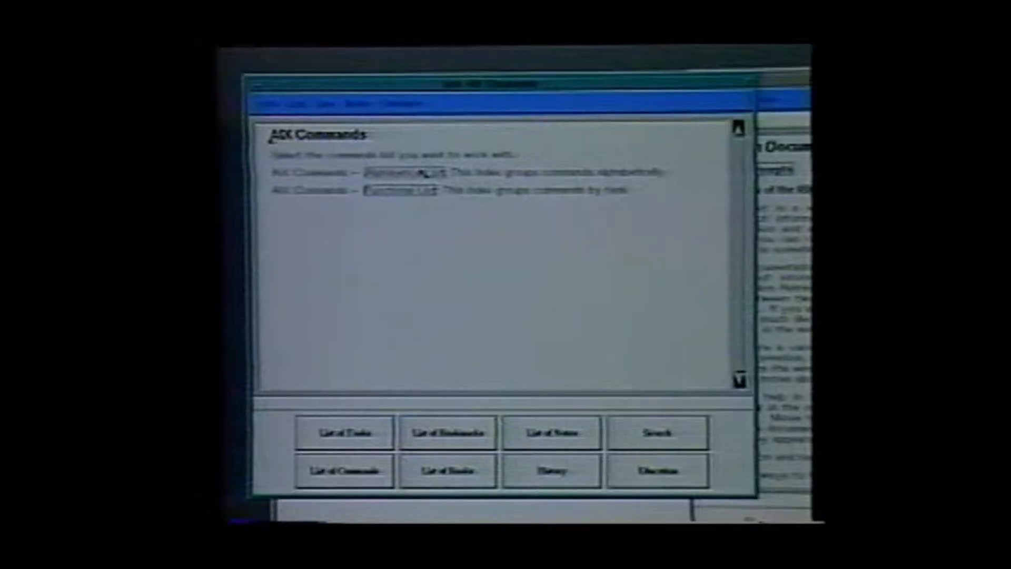
left_click(400, 171)
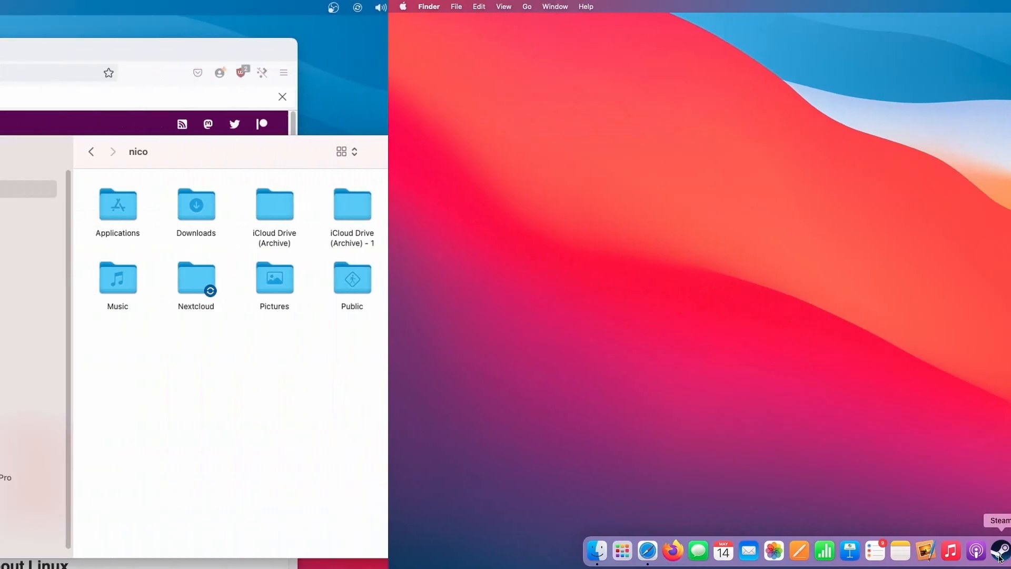
Open Finder's Edit menu, then advance the KDE Plasma welcome tour to page 2
left_click(109, 7)
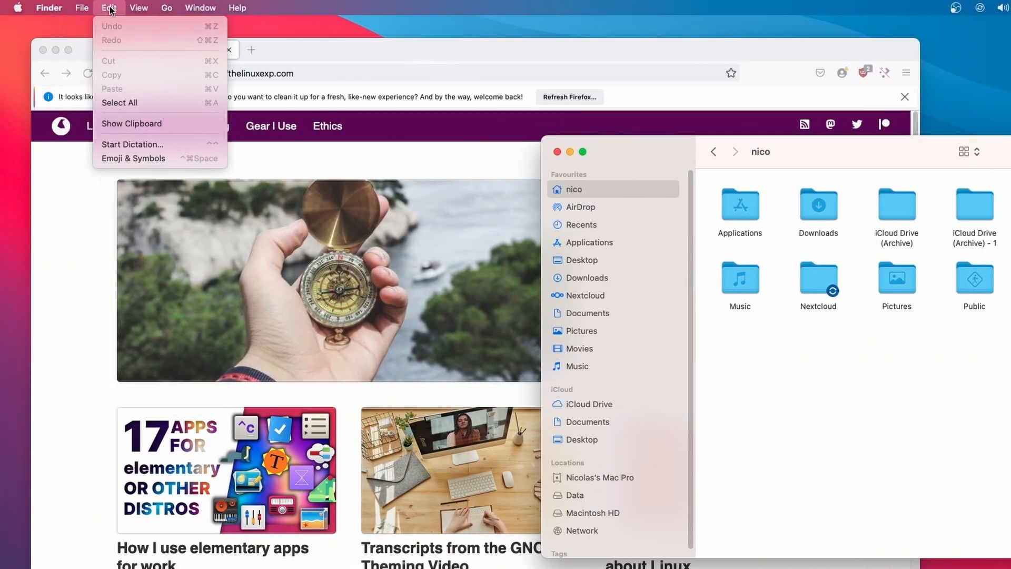
left_click(237, 8)
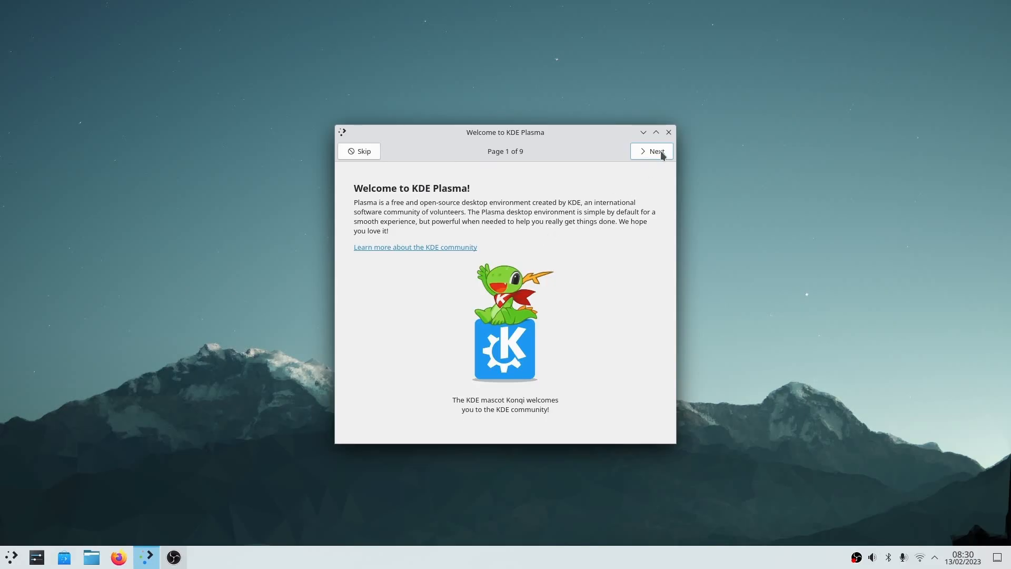
left_click(651, 151)
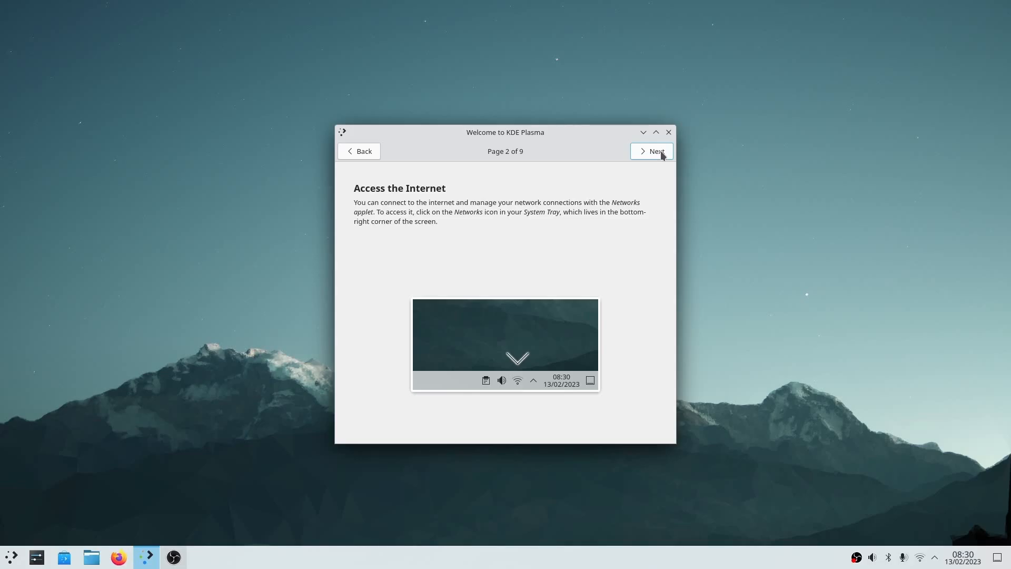
mouse_move(557, 224)
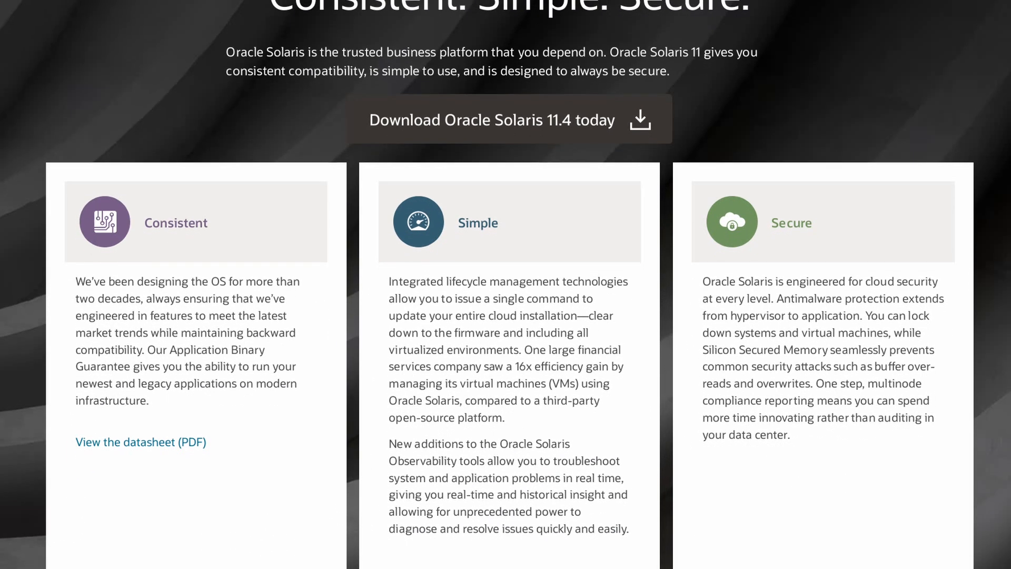
Scroll past the Consistent, Simple, Secure cards to the Oracle Solaris 11 section
scroll("down", 3)
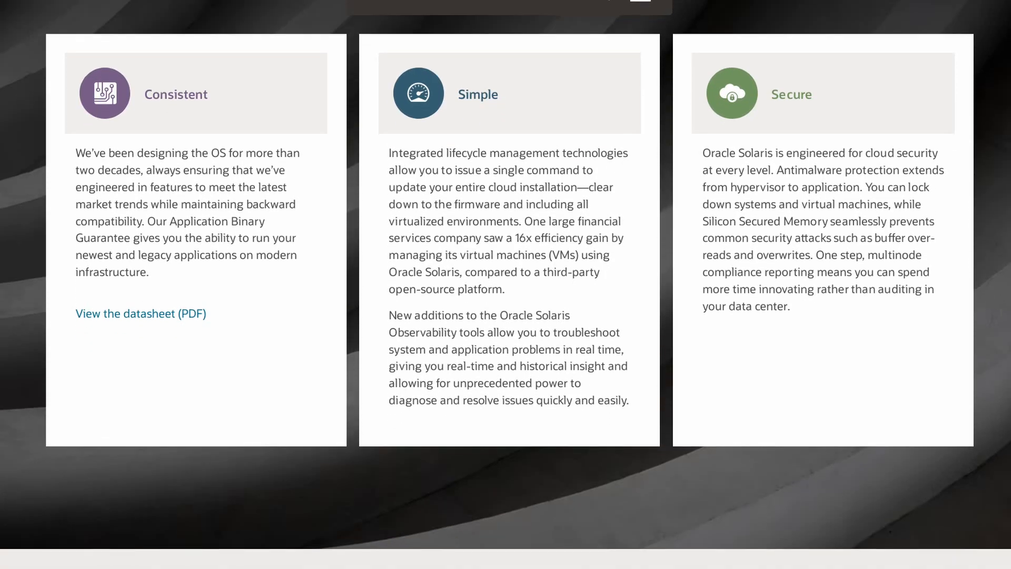
scroll("down", 3)
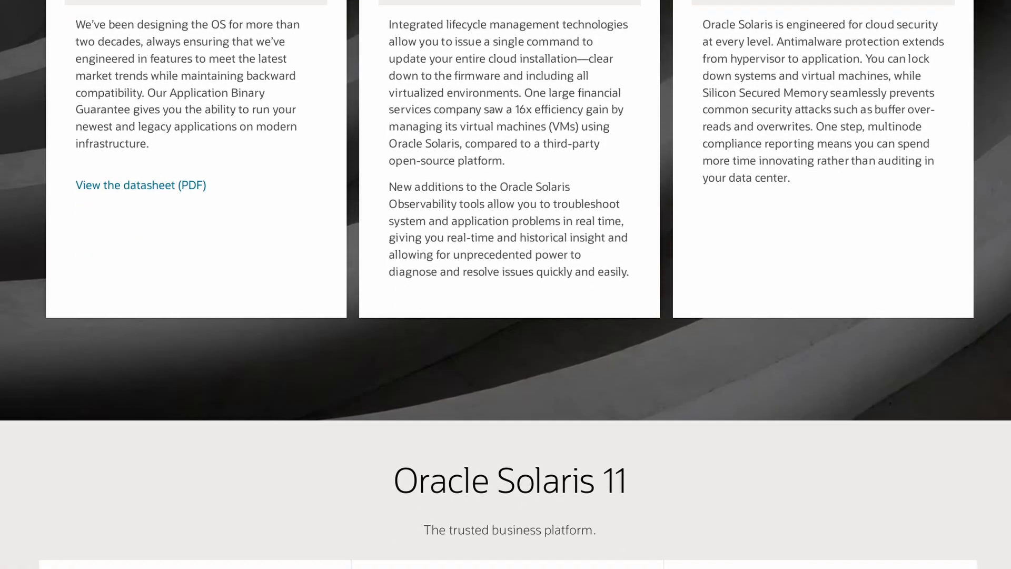
scroll("down", 3)
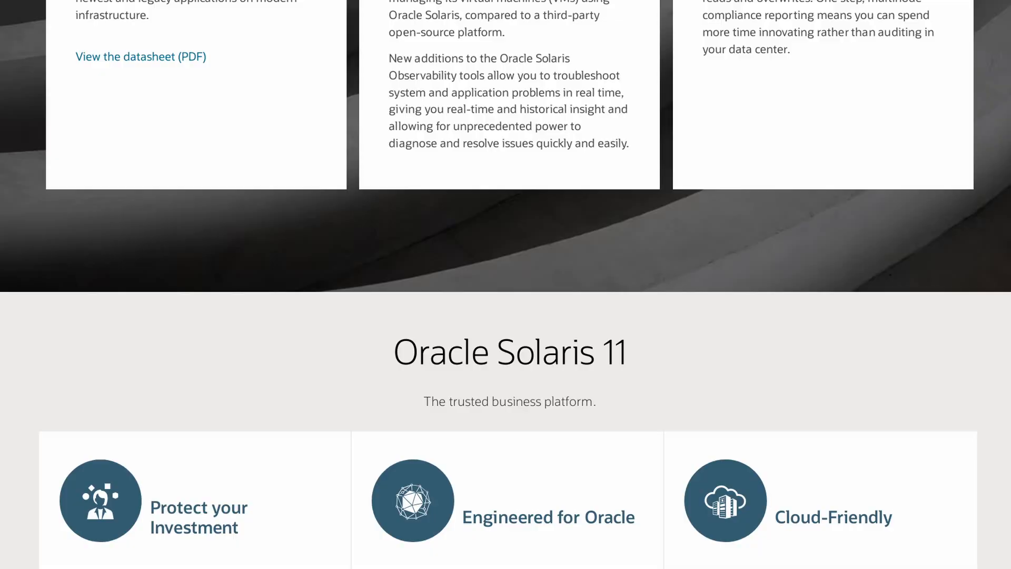
scroll("down", 3)
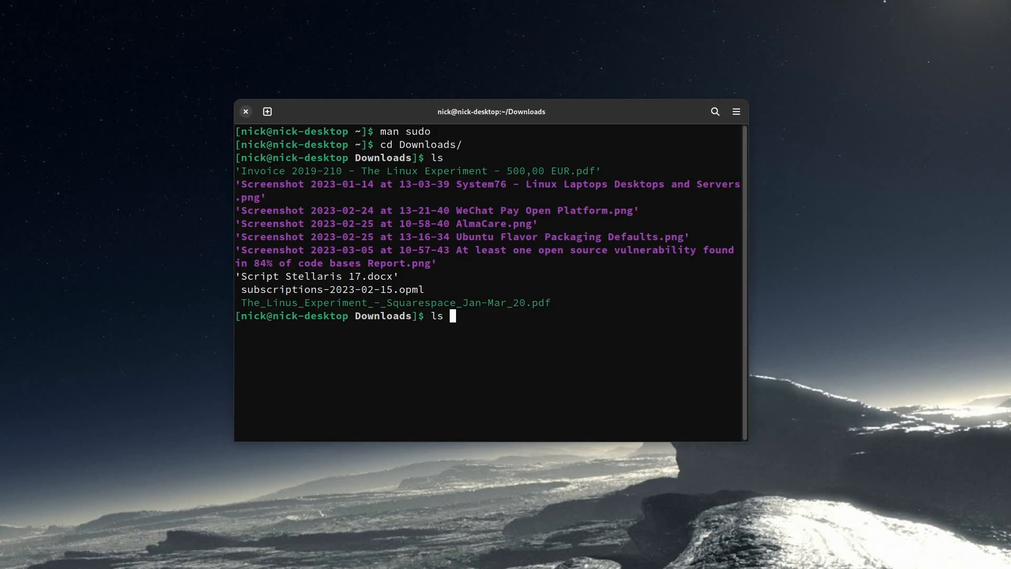
Run ls | grep "Screenshot" to list five Screenshot files, then select a timestamp
type("| grep")
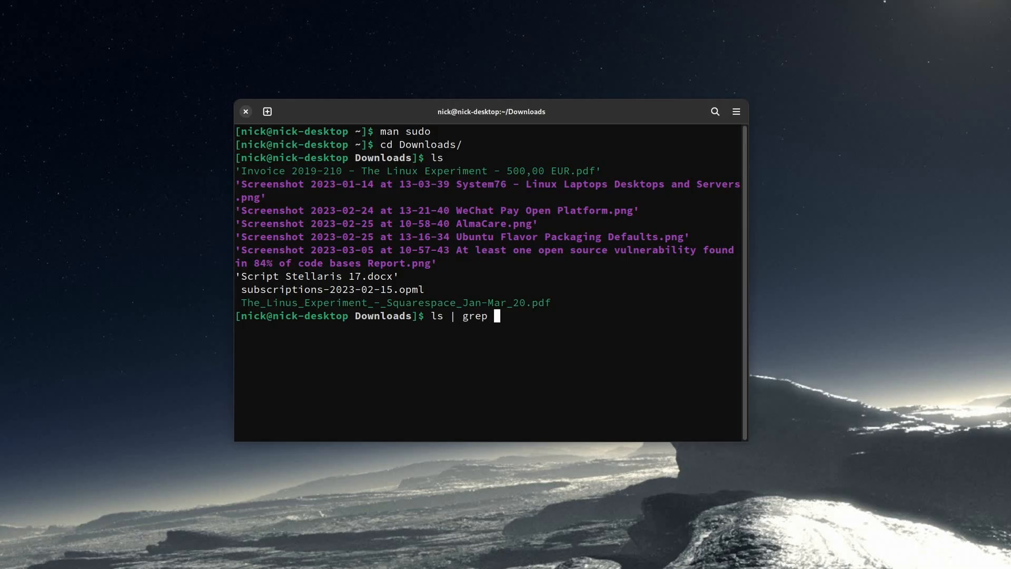
type("\"Scre")
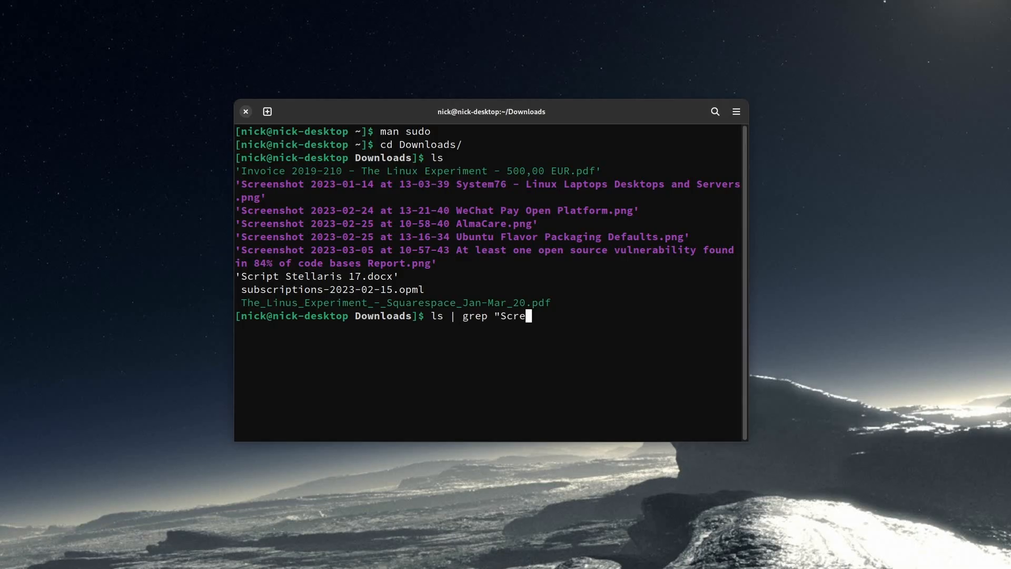
key("Return")
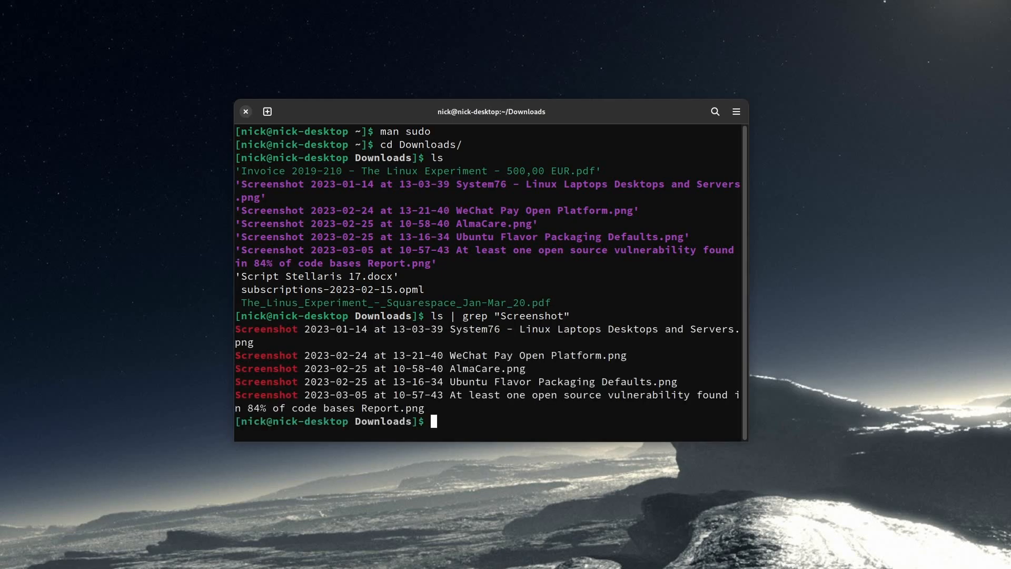
double_click(417, 328)
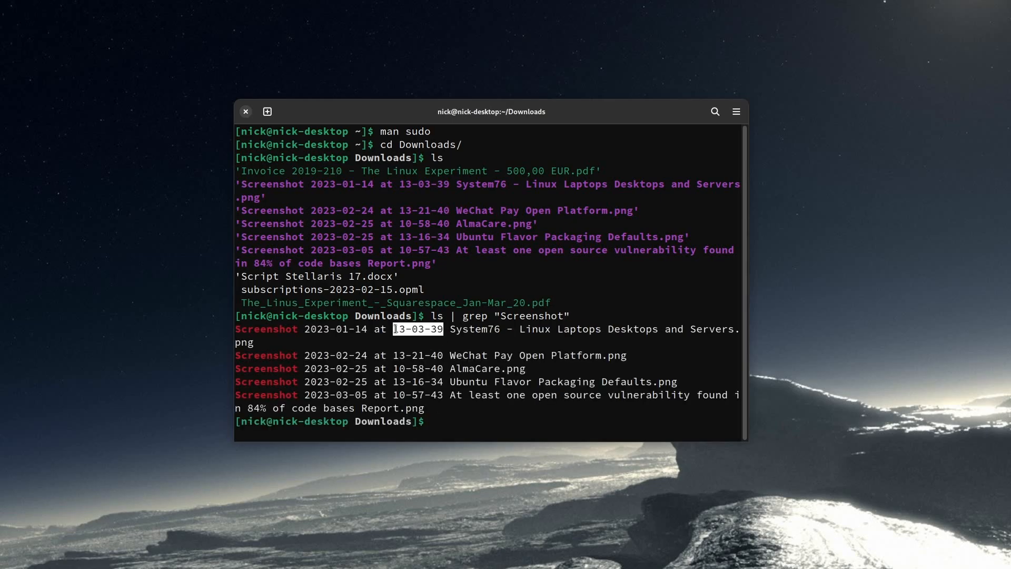